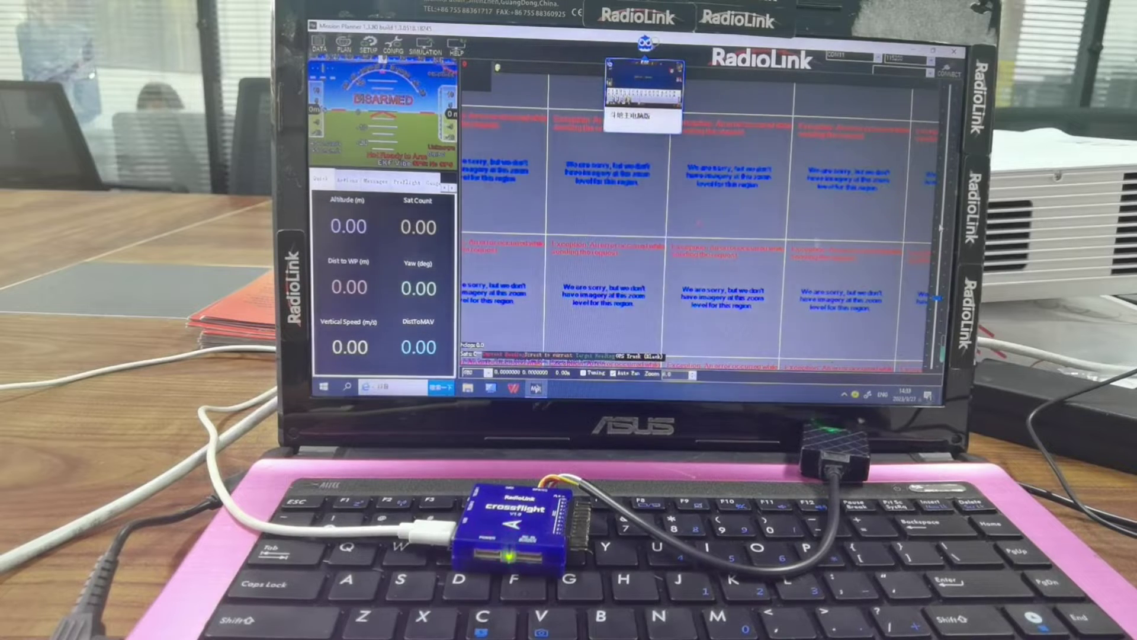
- Connect Mission Planner to the Crossflight flight controller over its COM port
left_click(875, 57)
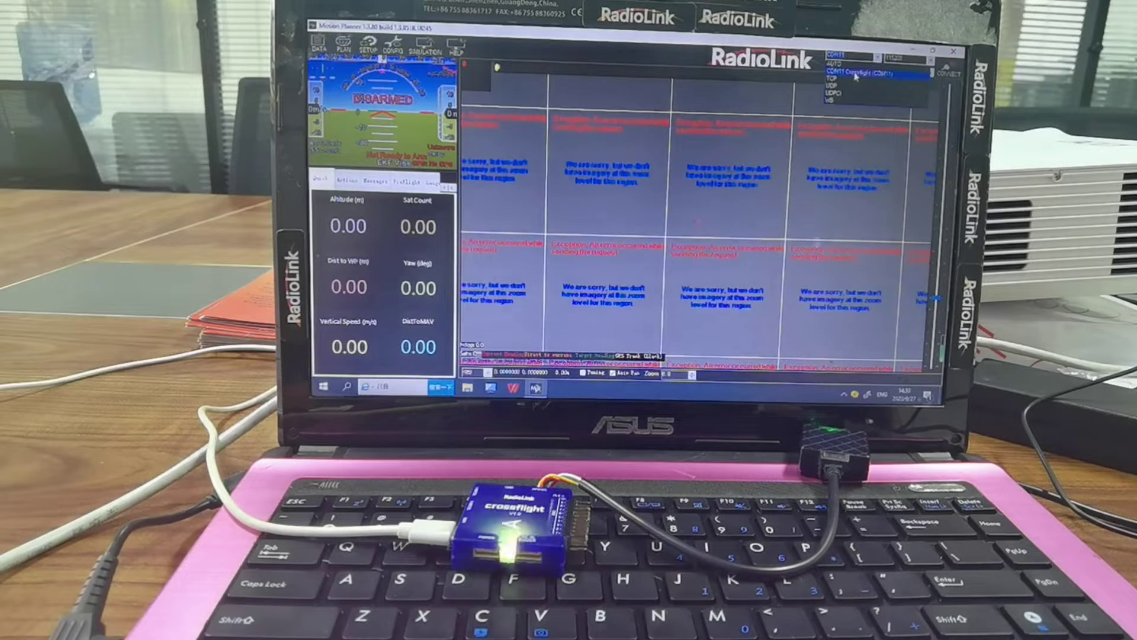
left_click(869, 69)
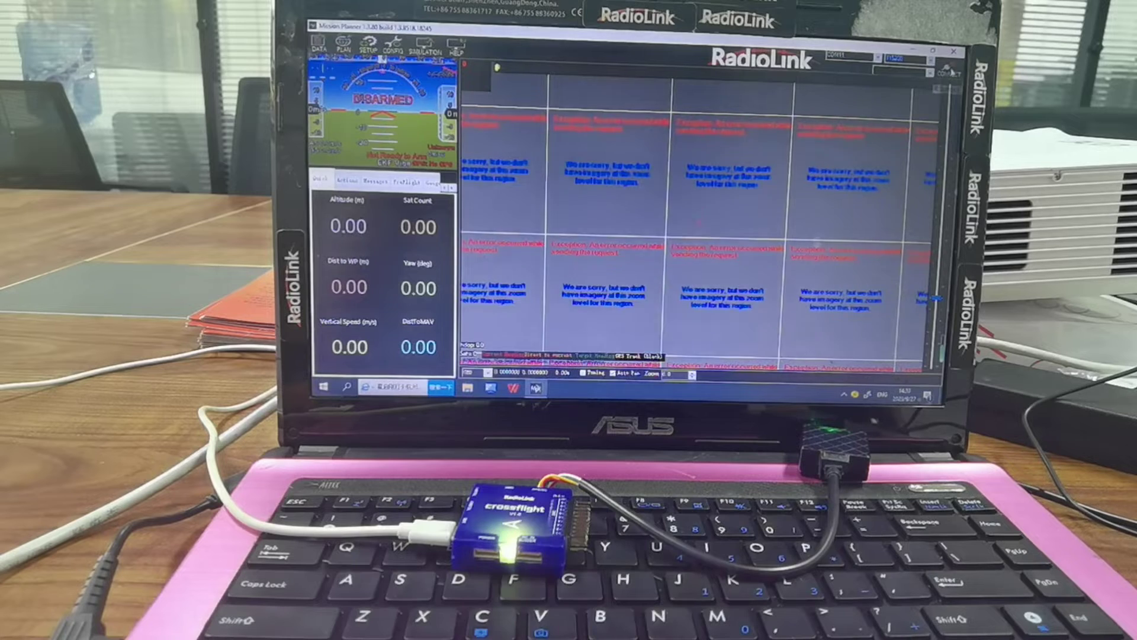
left_click(943, 71)
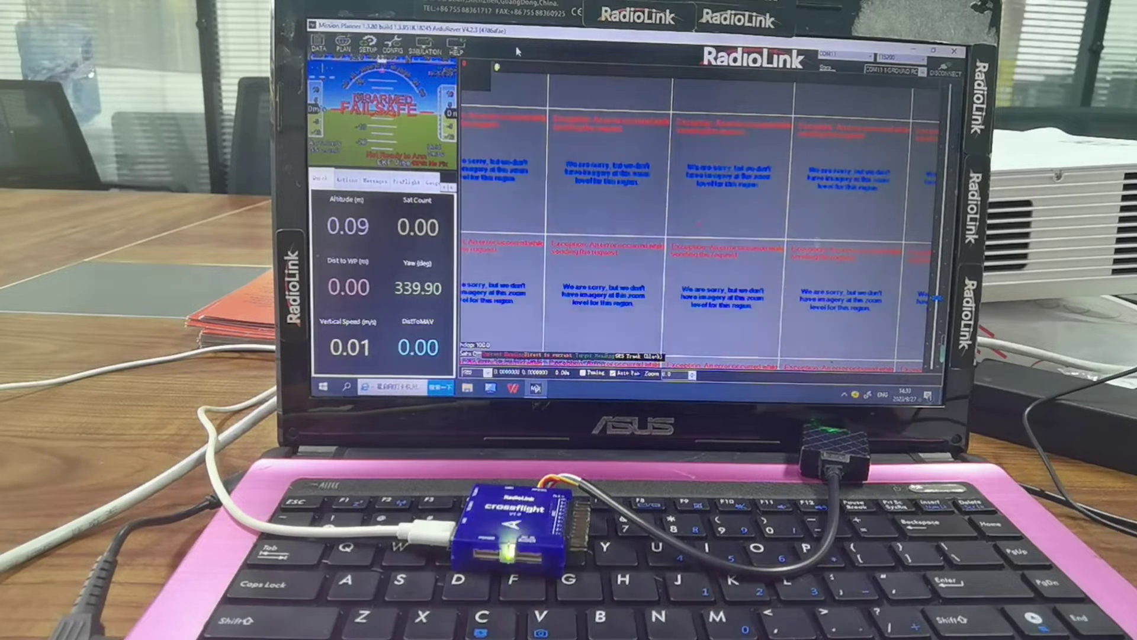
left_click(366, 47)
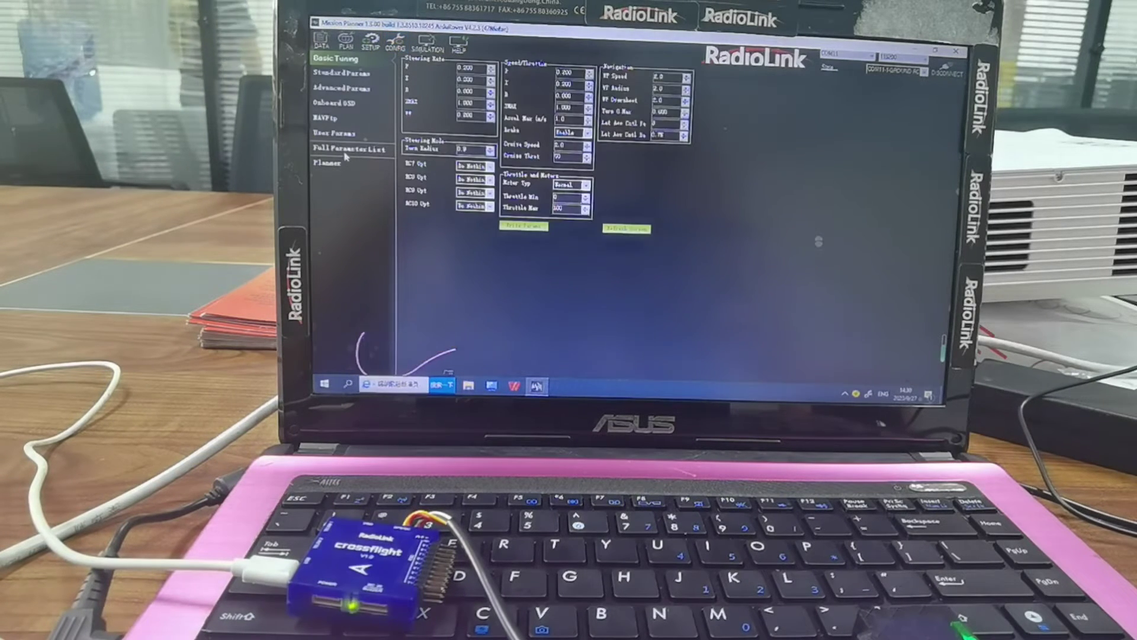
- Show the Full Parameter List to reach the COMPASS_ORIENT parameters
left_click(342, 150)
type("COMPASS_ORIENT")
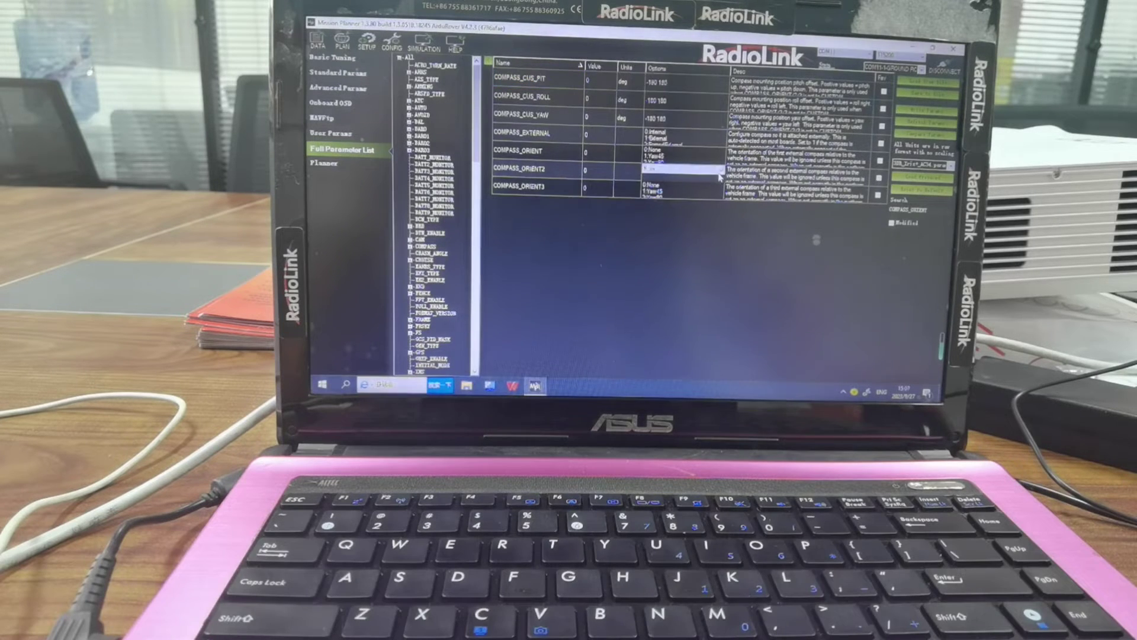
- Set COMPASS_ORIENT2 to Yaw180 (value 4) and confirm writing it to the controller
left_click(683, 169)
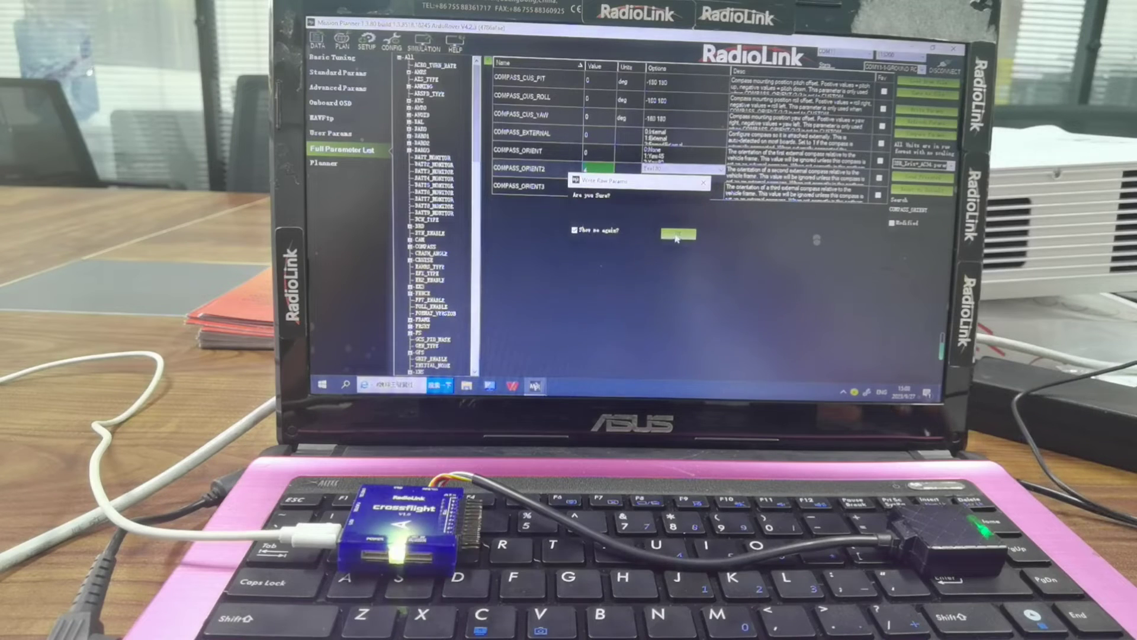
left_click(678, 234)
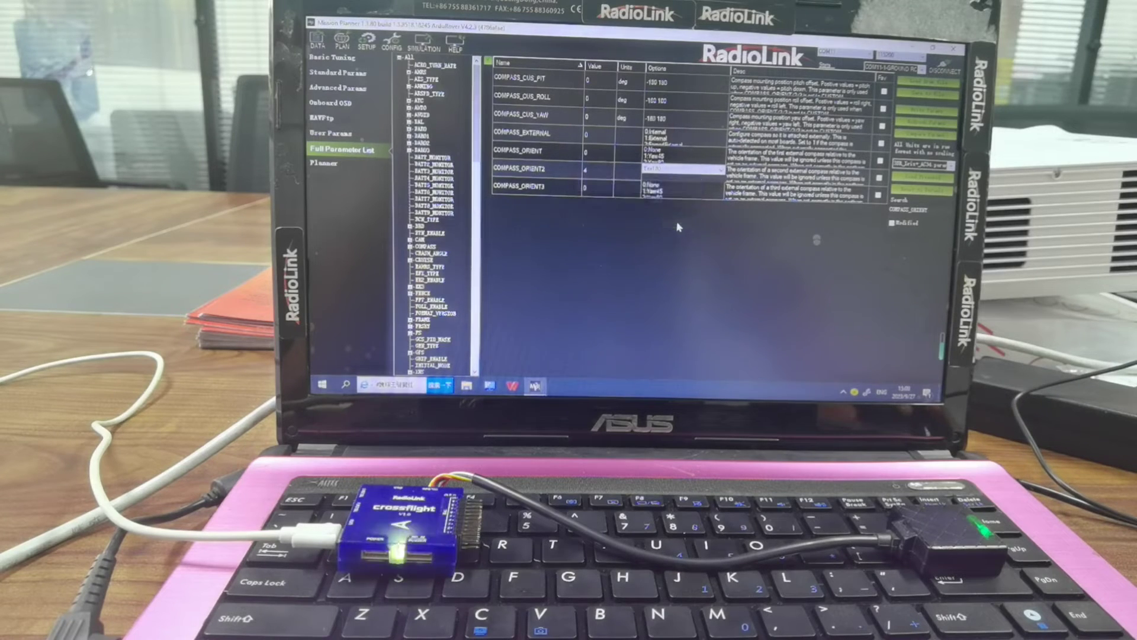